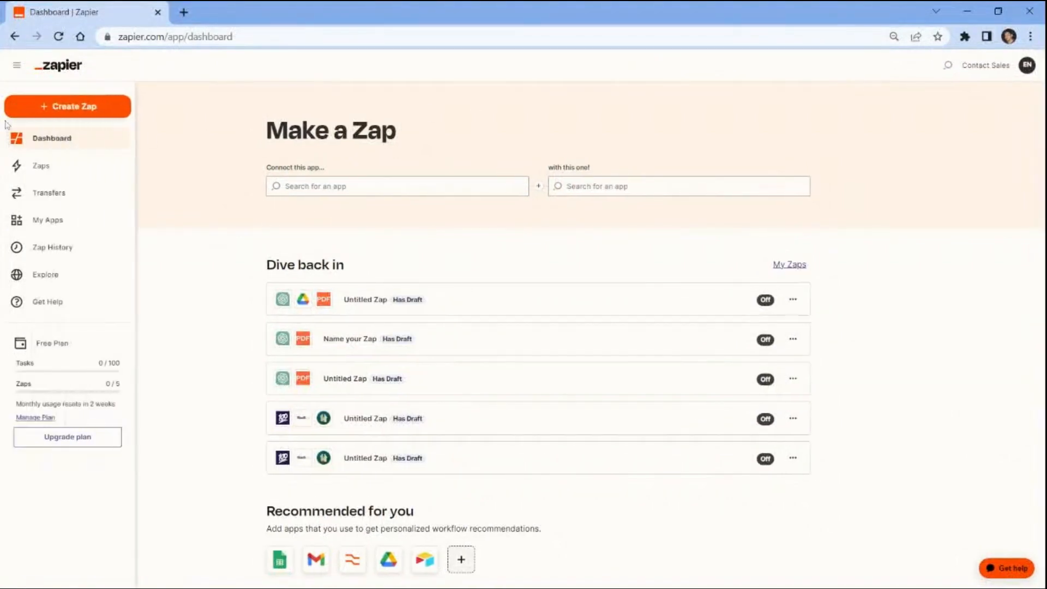
Step: Create a new zap triggered by Google Drive's New File in Folder event
{"action": "left_click", "coordinate": [67, 106]}
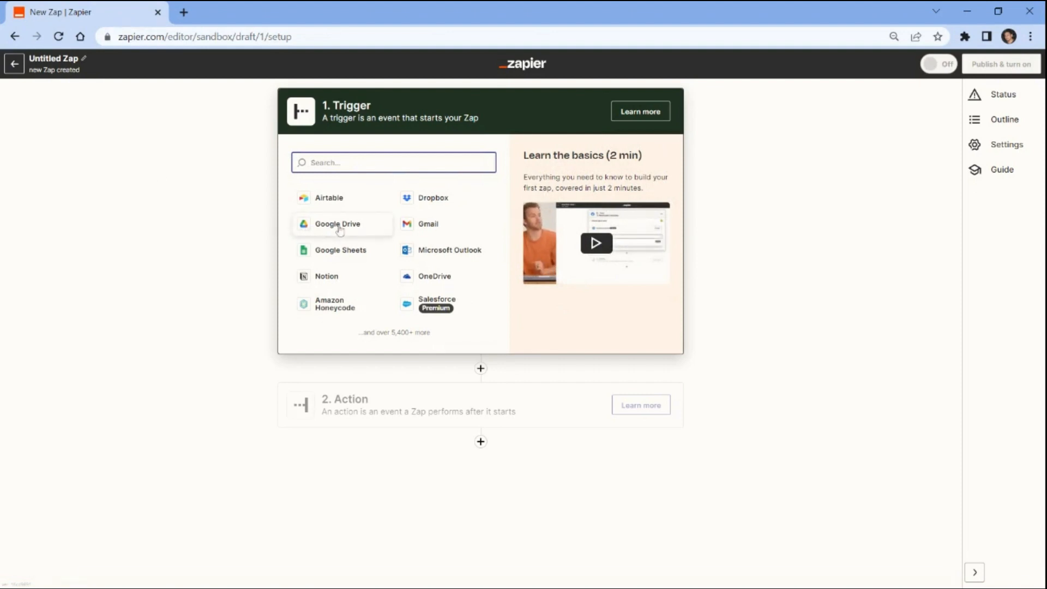
{"action": "left_click", "coordinate": [337, 223]}
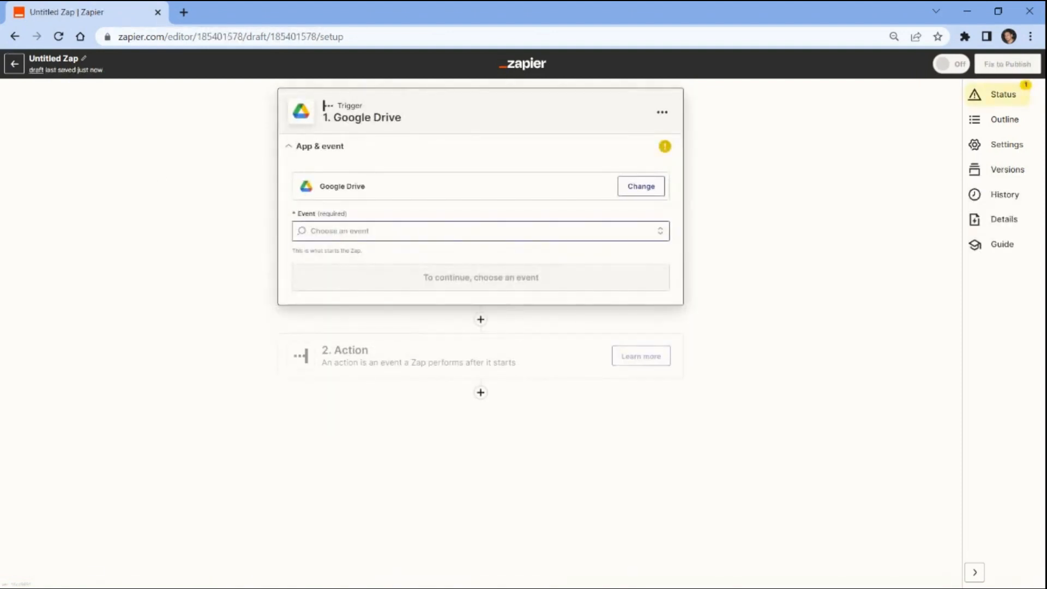
{"action": "left_click", "coordinate": [480, 230]}
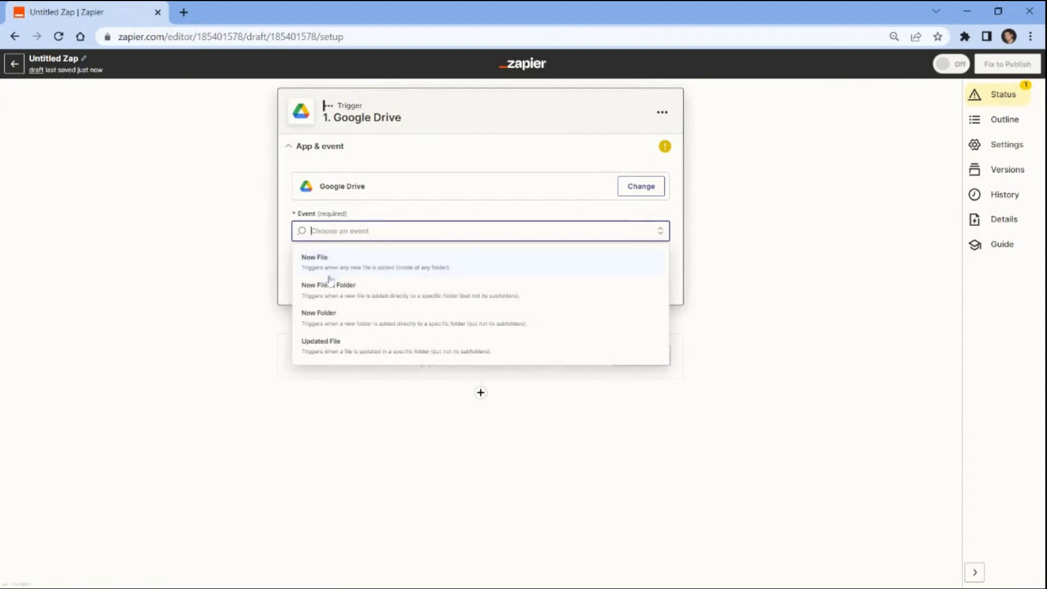
{"action": "left_click", "coordinate": [328, 289]}
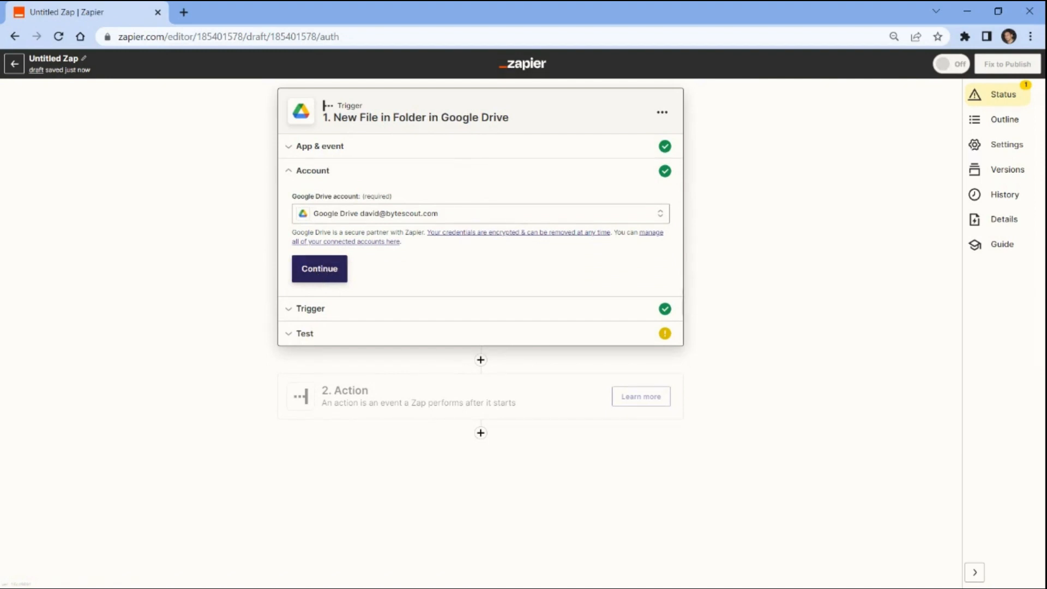
Step: Accept the Drive account, set Drive to My Google Drive and Folder to Sample File, and continue
{"action": "left_click", "coordinate": [320, 268]}
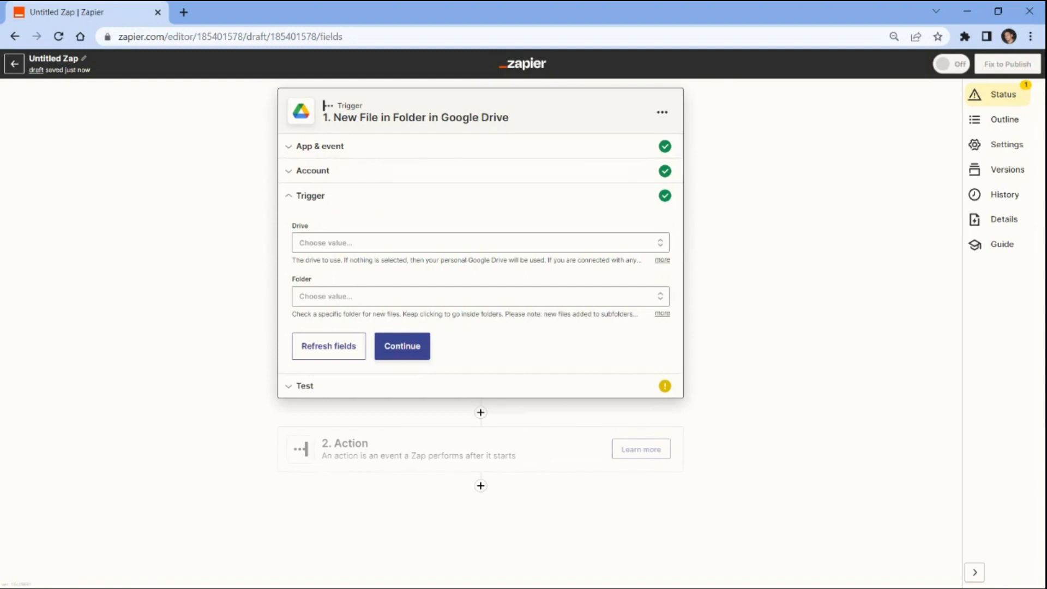
{"action": "mouse_move", "coordinate": [323, 222]}
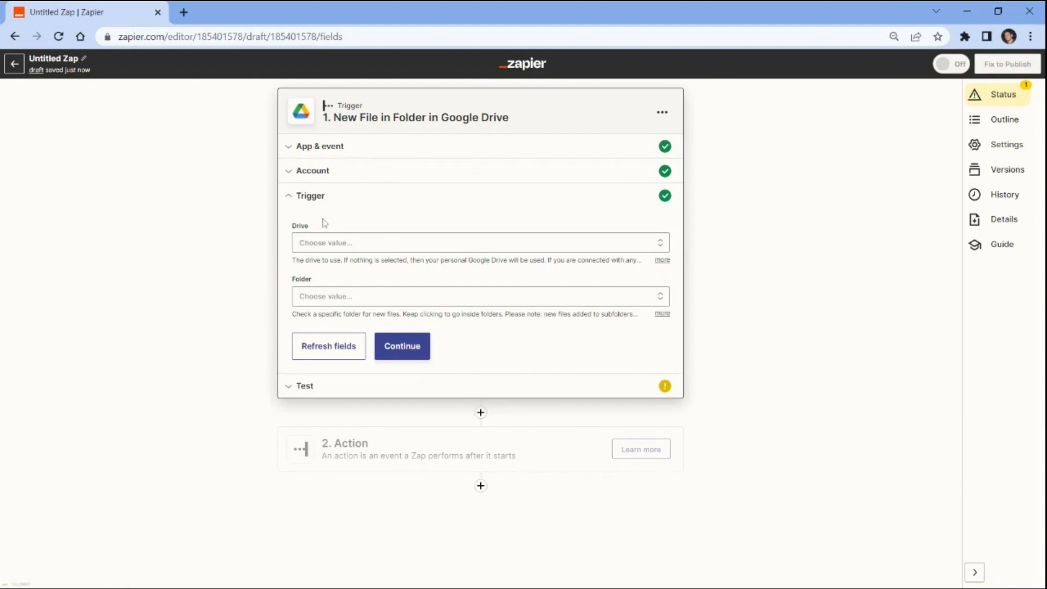
{"action": "left_click", "coordinate": [478, 243]}
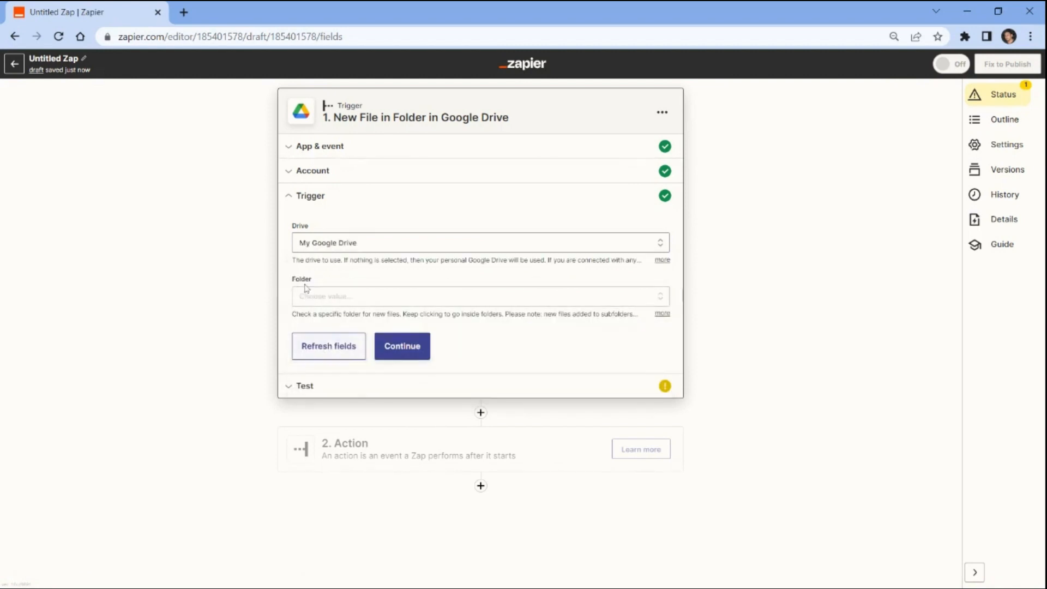
{"action": "left_click", "coordinate": [480, 296]}
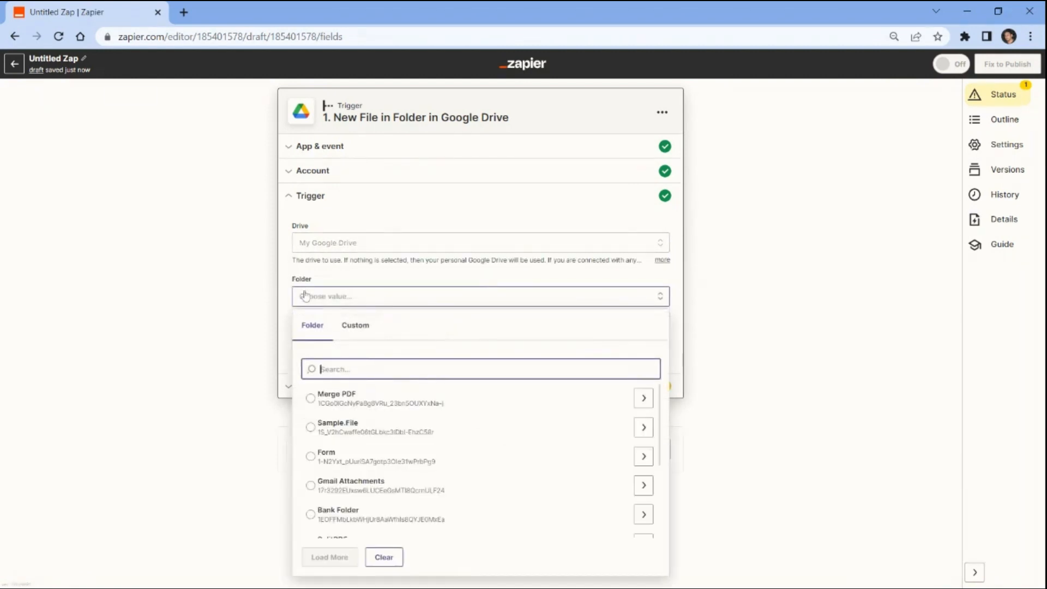
{"action": "left_click", "coordinate": [311, 427]}
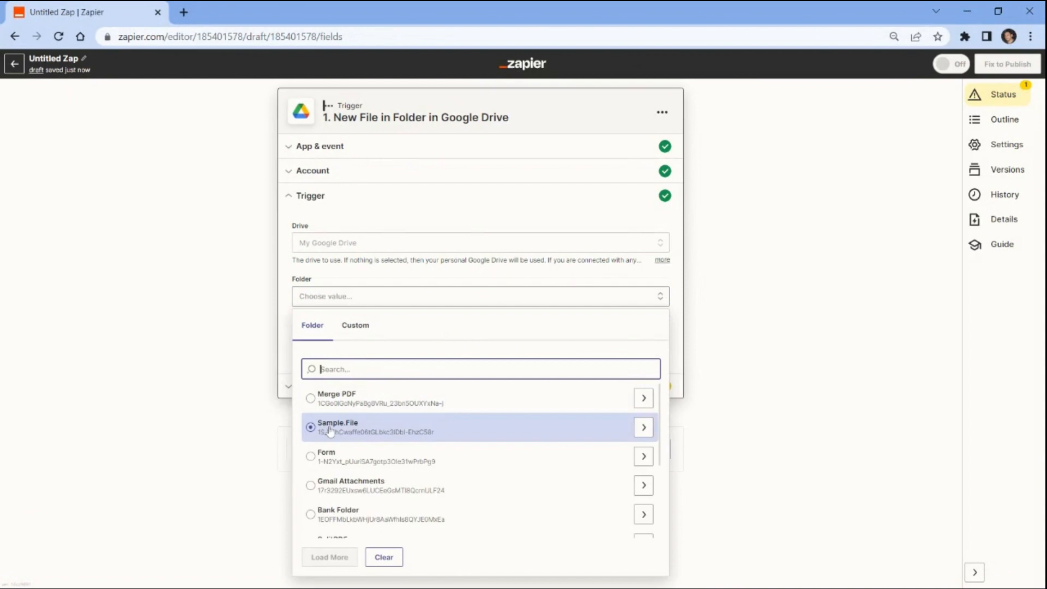
{"action": "left_click", "coordinate": [337, 427]}
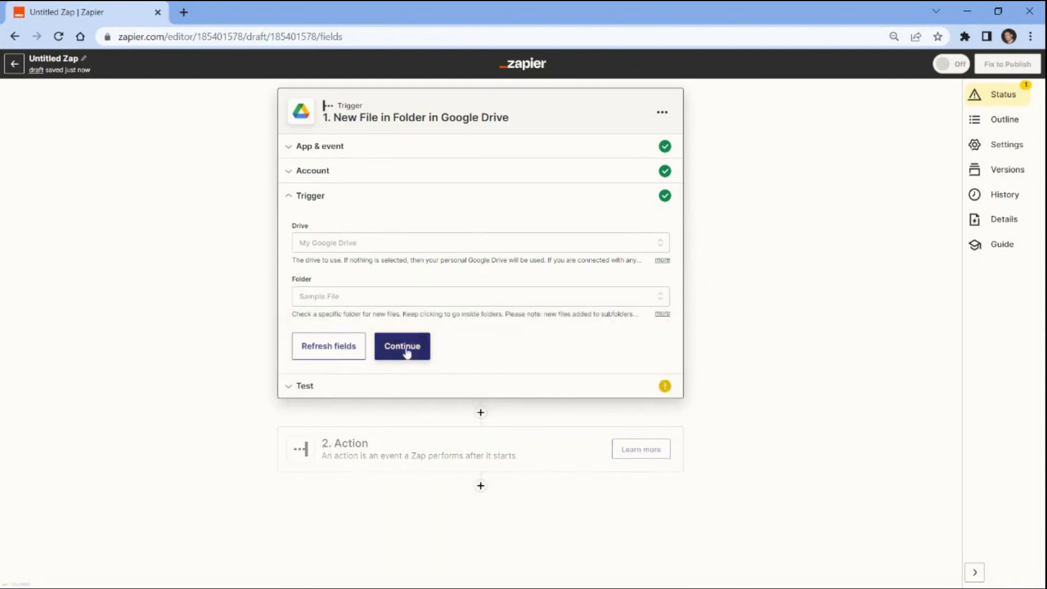
{"action": "left_click", "coordinate": [402, 346]}
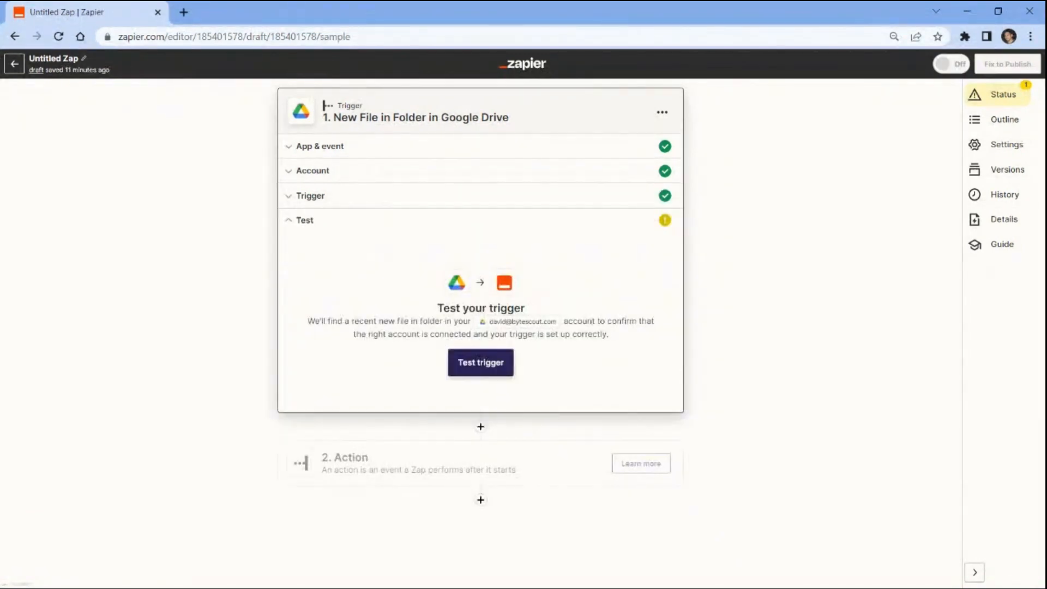
Step: Run the trigger test to find a sample PDF file in the folder
{"action": "left_click", "coordinate": [480, 362]}
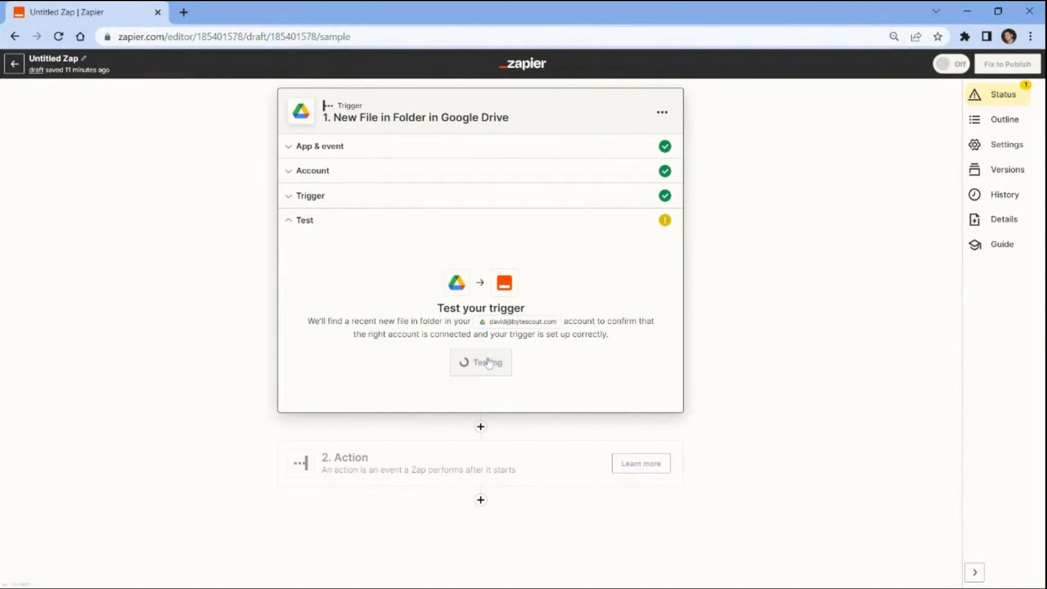
{"action": "left_click", "coordinate": [480, 362]}
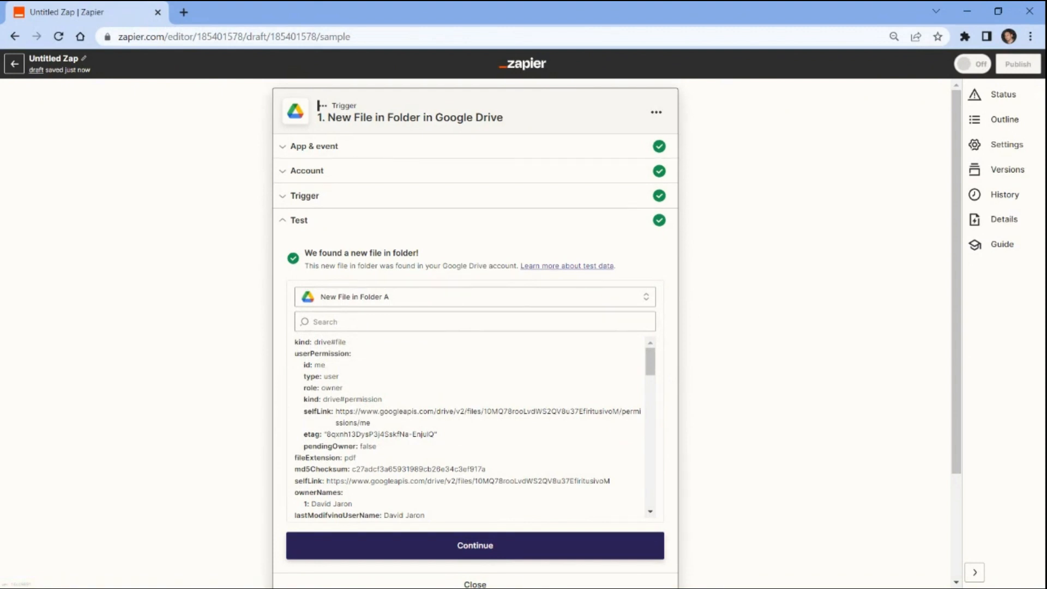
Step: Add a PDF.co action step using the Custom API Call event
{"action": "left_click", "coordinate": [475, 546]}
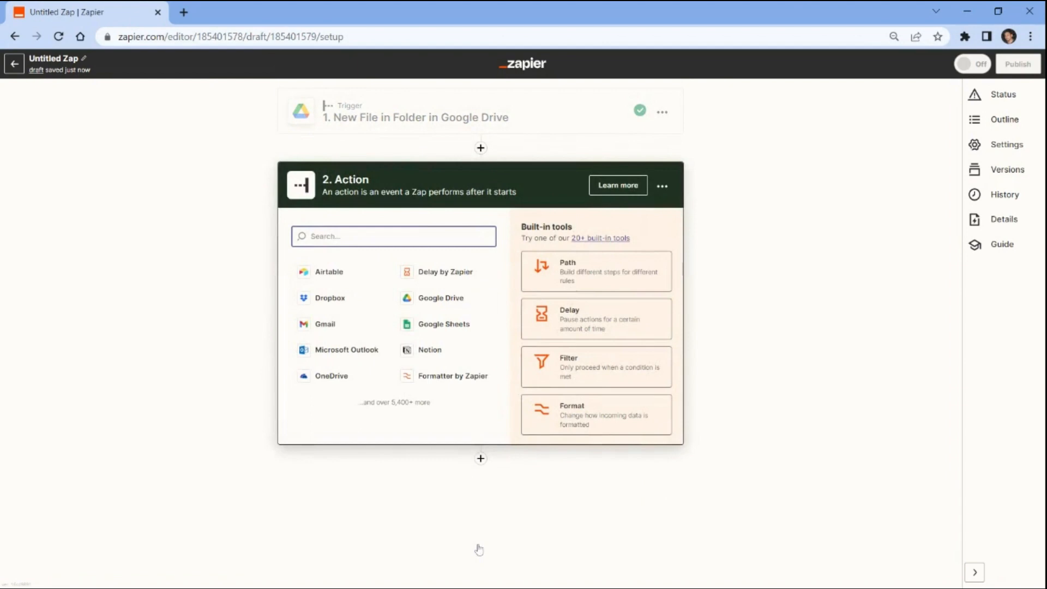
{"action": "type", "text": "pdfco"}
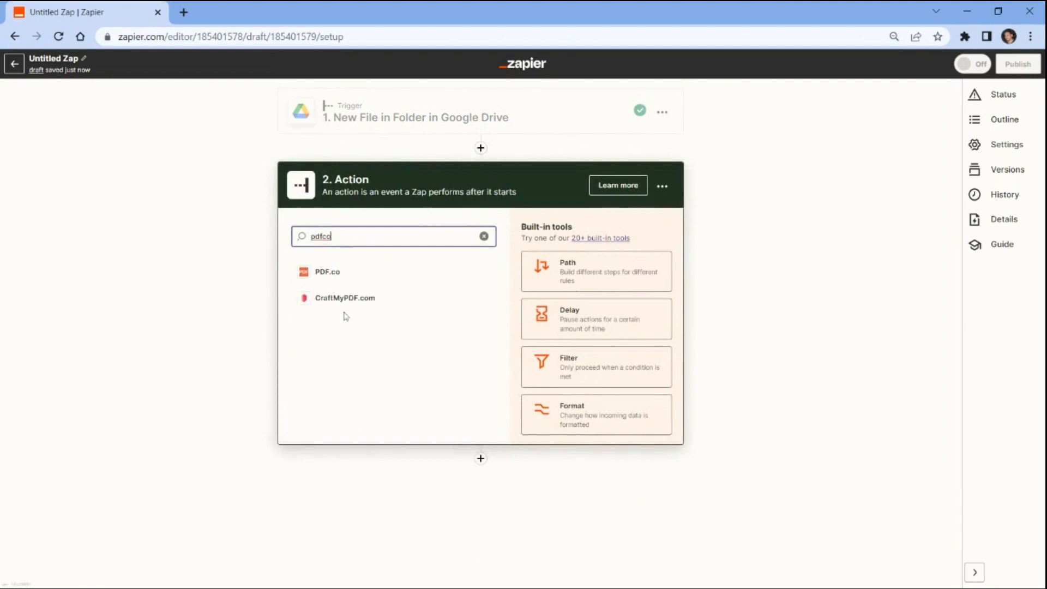
{"action": "left_click", "coordinate": [328, 272]}
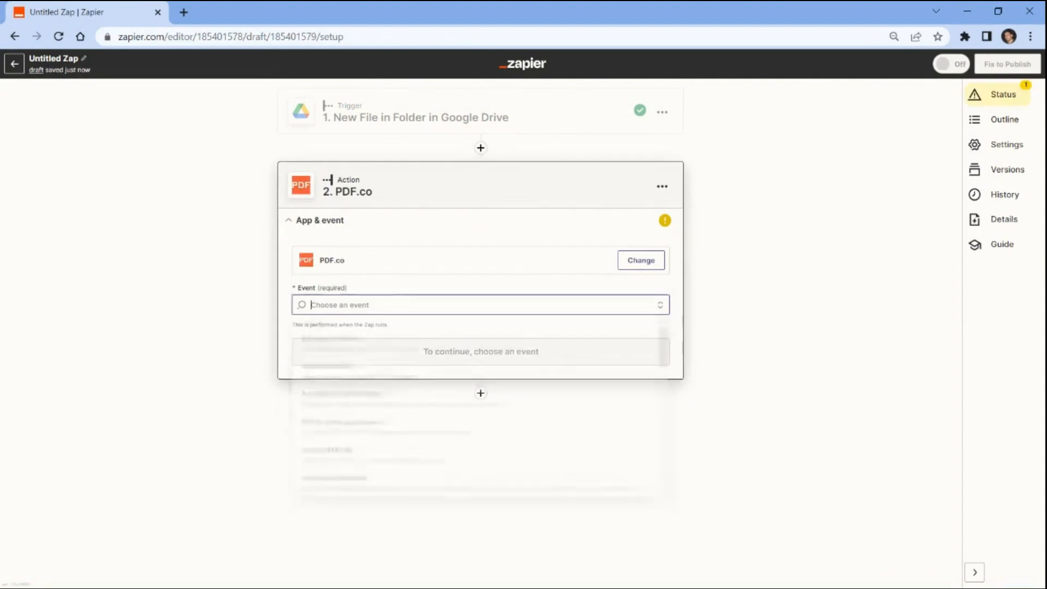
{"action": "left_click", "coordinate": [480, 305]}
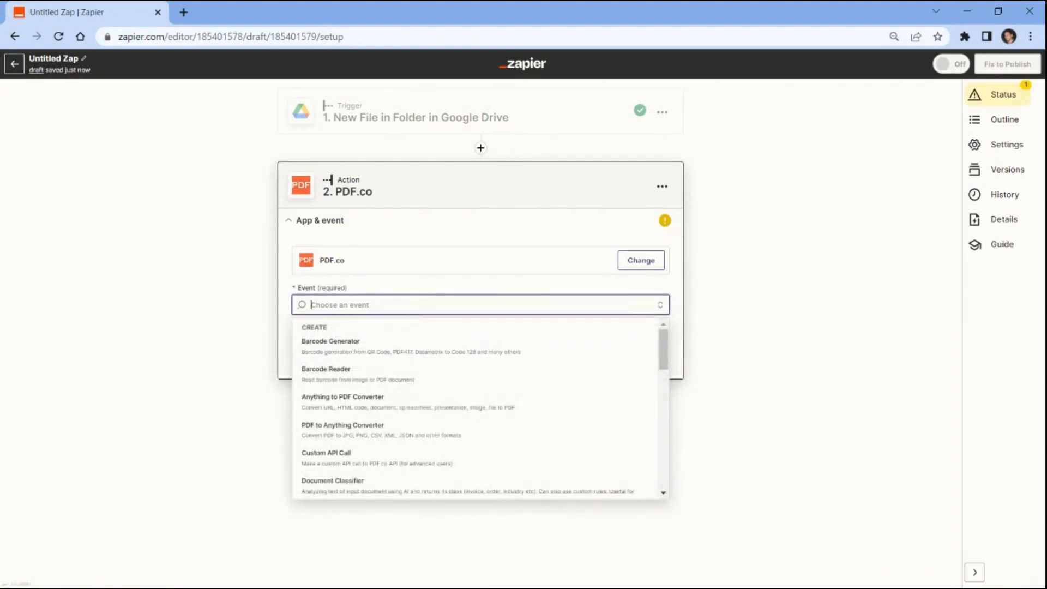
{"action": "mouse_move", "coordinate": [326, 457]}
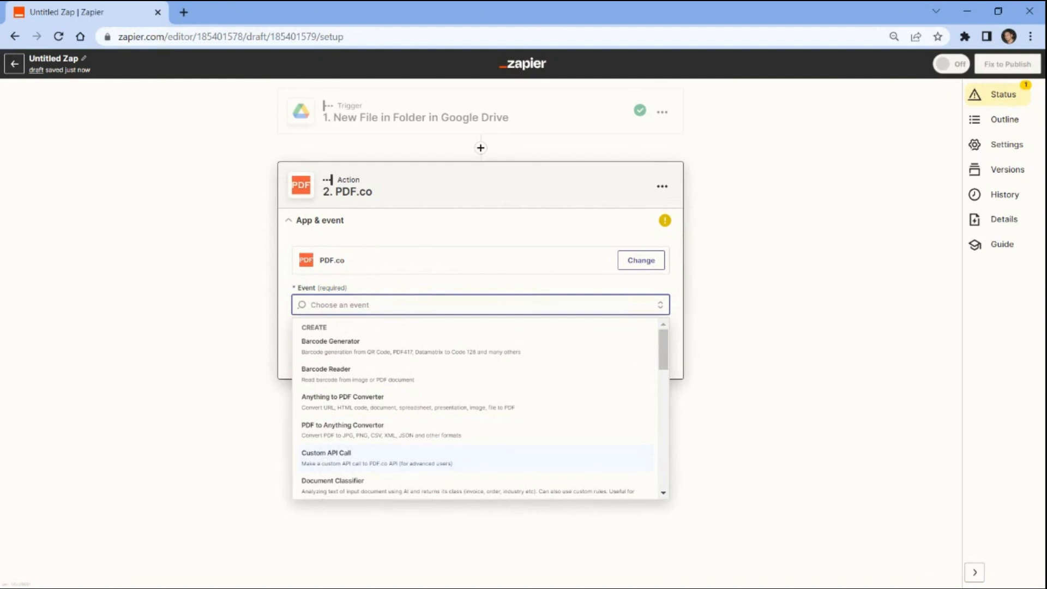
{"action": "left_click", "coordinate": [326, 457]}
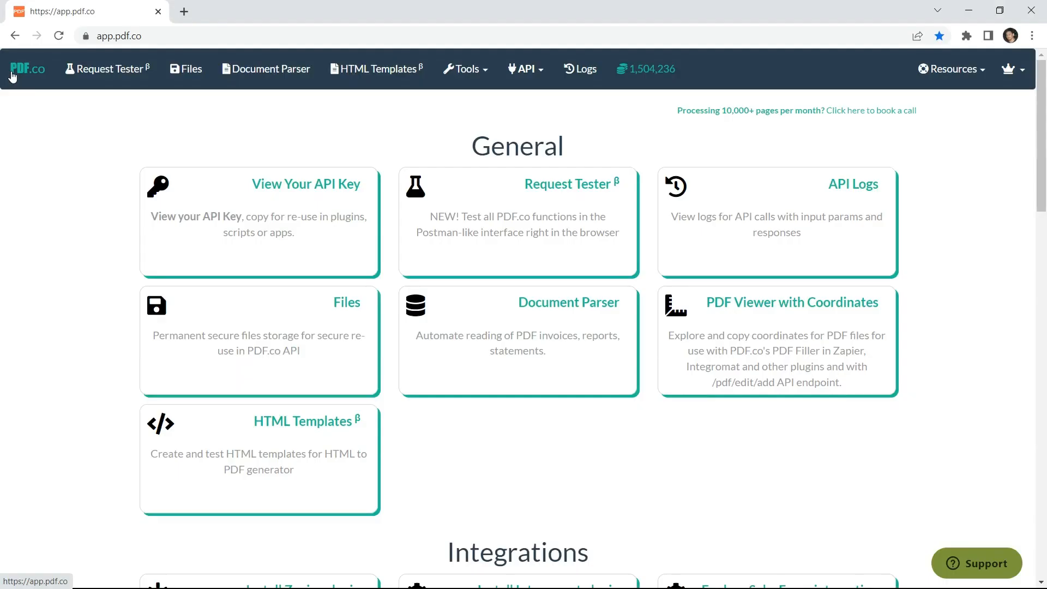
{"action": "mouse_move", "coordinate": [304, 188]}
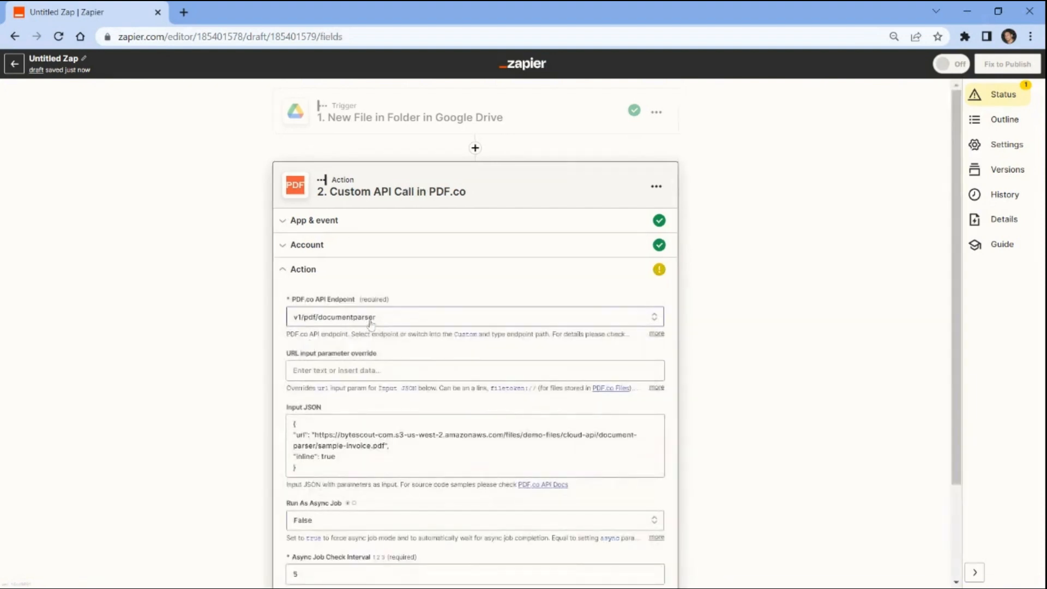
Step: Set the endpoint to v1/pdf/makesearchable with the trigger's file as URL input override, and continue
{"action": "left_click", "coordinate": [468, 316]}
{"action": "type", "text": "make"}
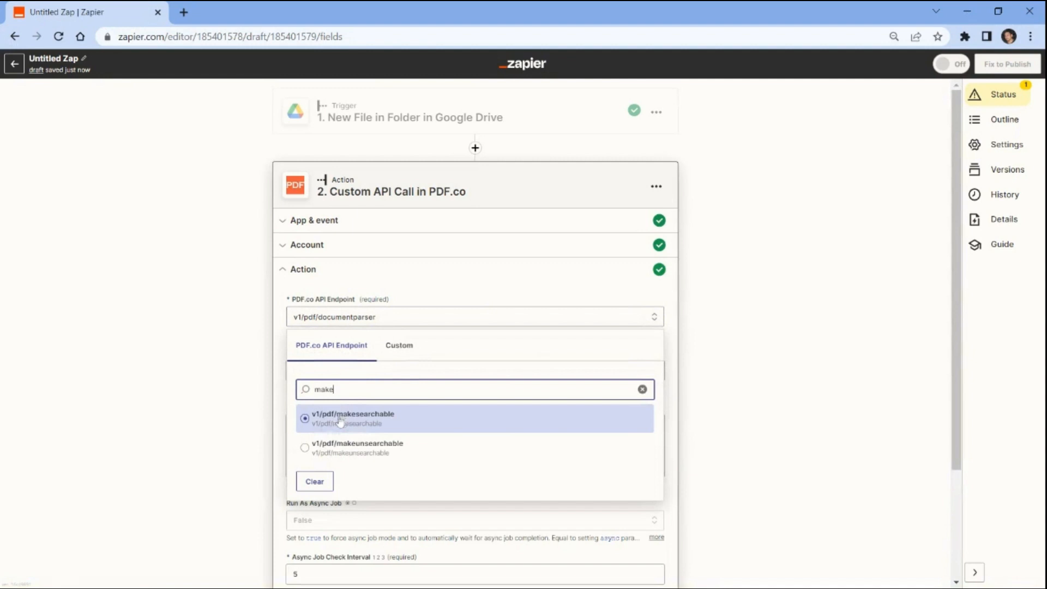
{"action": "left_click", "coordinate": [353, 418]}
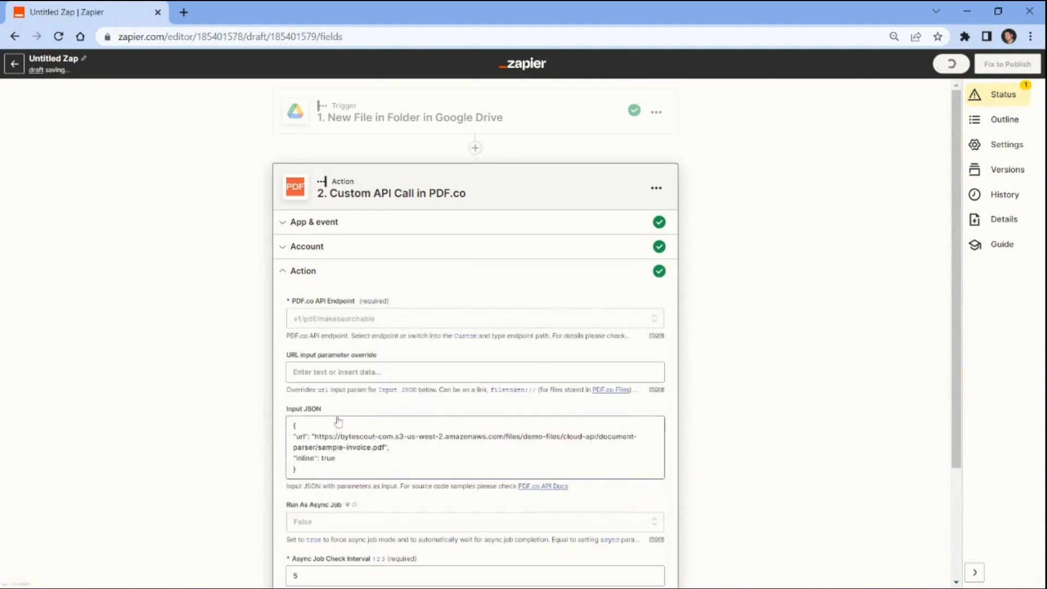
{"action": "left_click", "coordinate": [475, 371]}
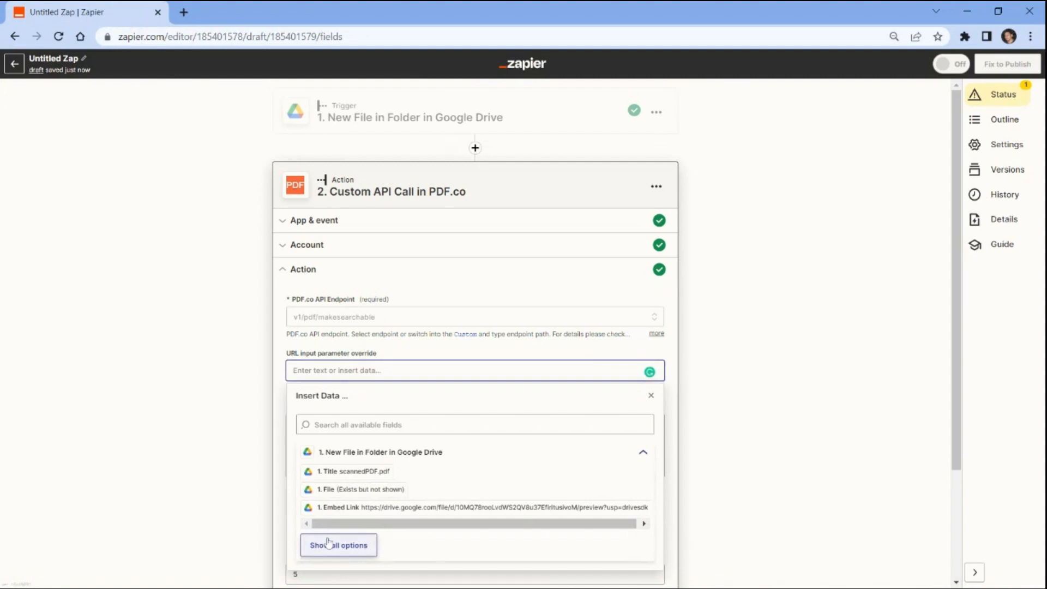
{"action": "left_click", "coordinate": [338, 546]}
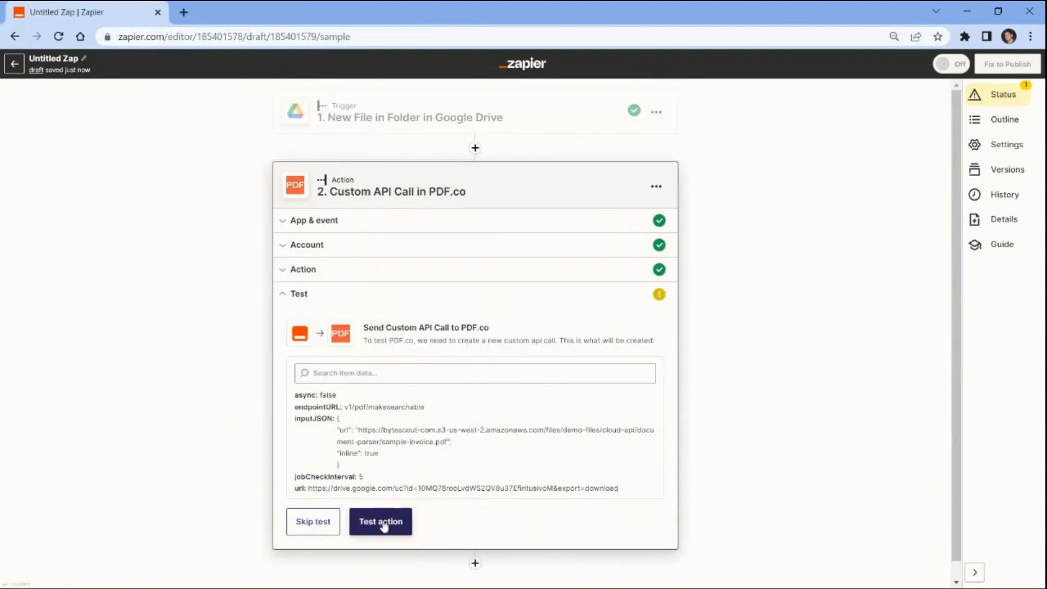
Step: Run the PDF.co action test, returning the uc.pdf url with status 200, and start a fresh browser tab
{"action": "left_click", "coordinate": [381, 522]}
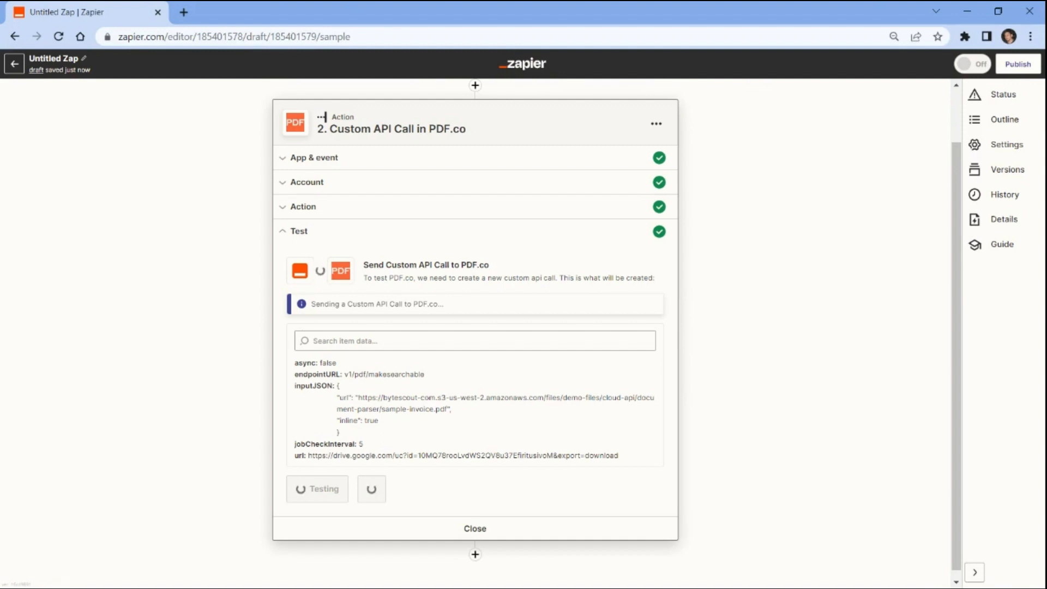
{"action": "left_click", "coordinate": [316, 488]}
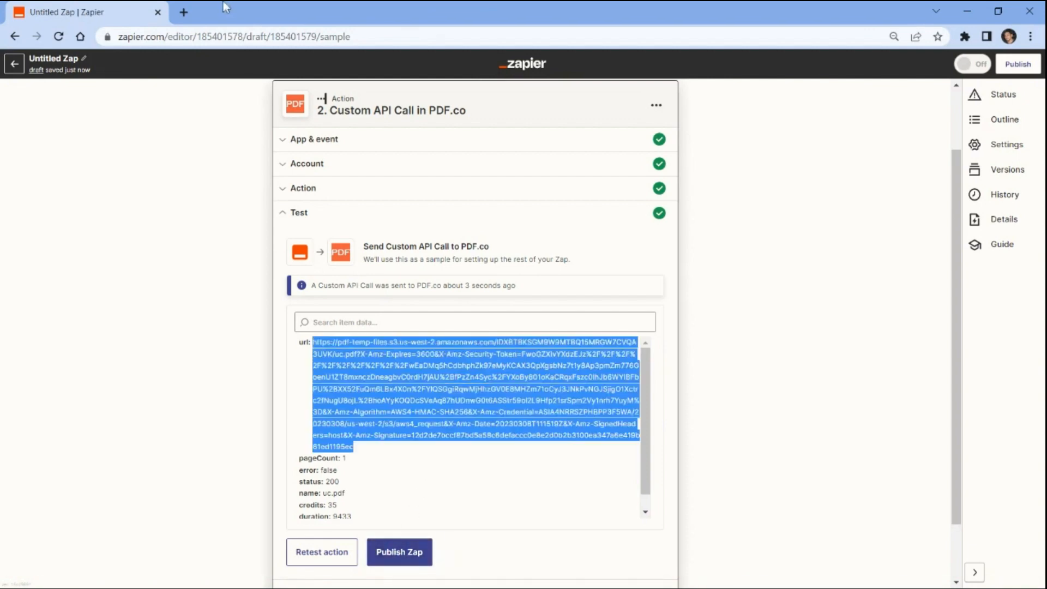
{"action": "left_click", "coordinate": [184, 12]}
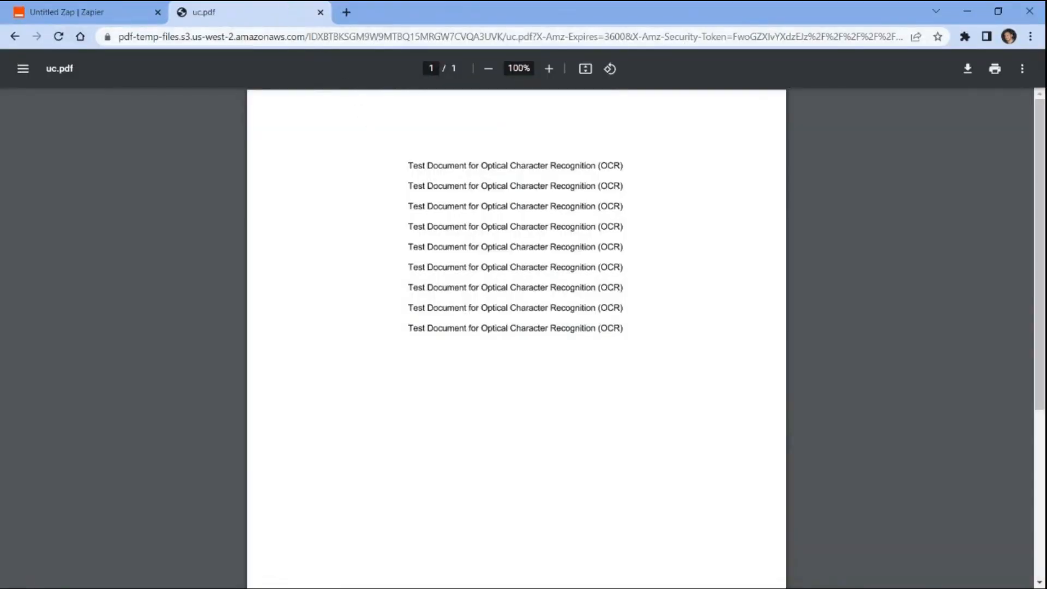
Step: Select all the OCR text in the output PDF, then return to the zap editor
{"action": "key", "text": "ctrl+a"}
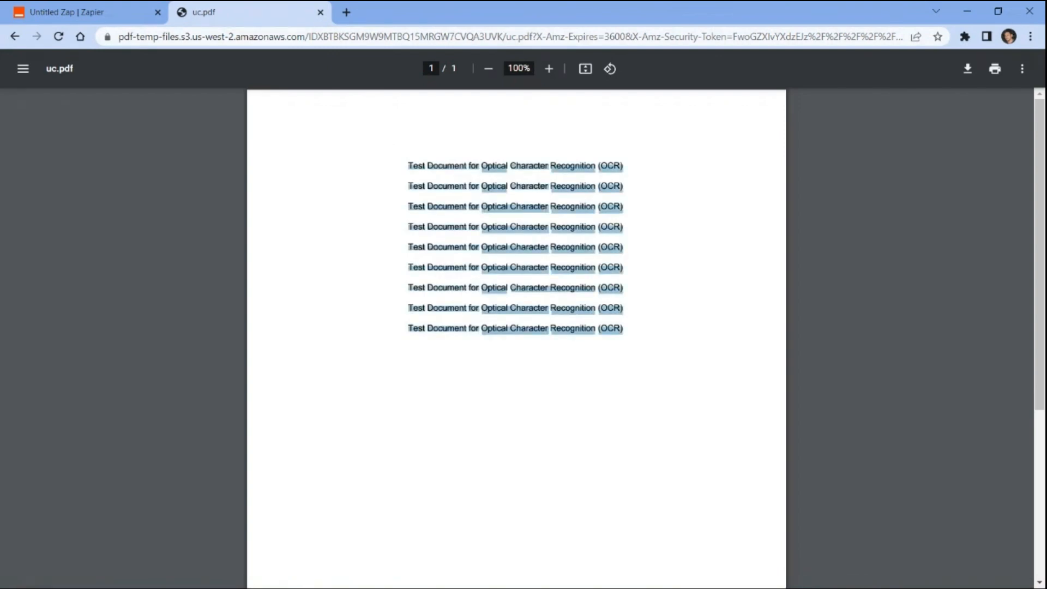
{"action": "left_click", "coordinate": [85, 12]}
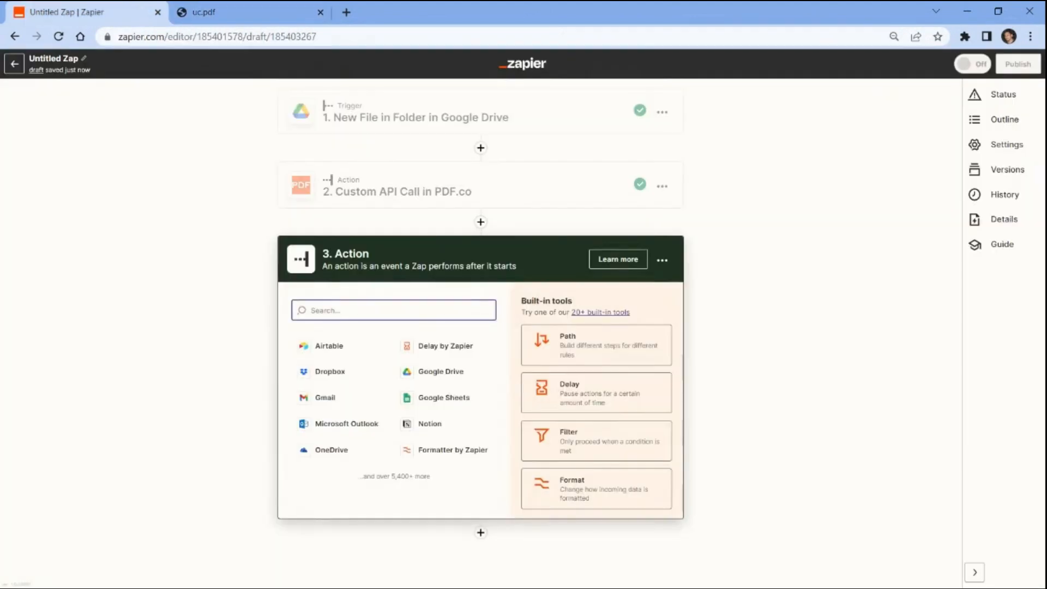
Step: Add a third step running ChatGPT's Conversation event with the connected account, reaching message settings
{"action": "type", "text": "chatgt"}
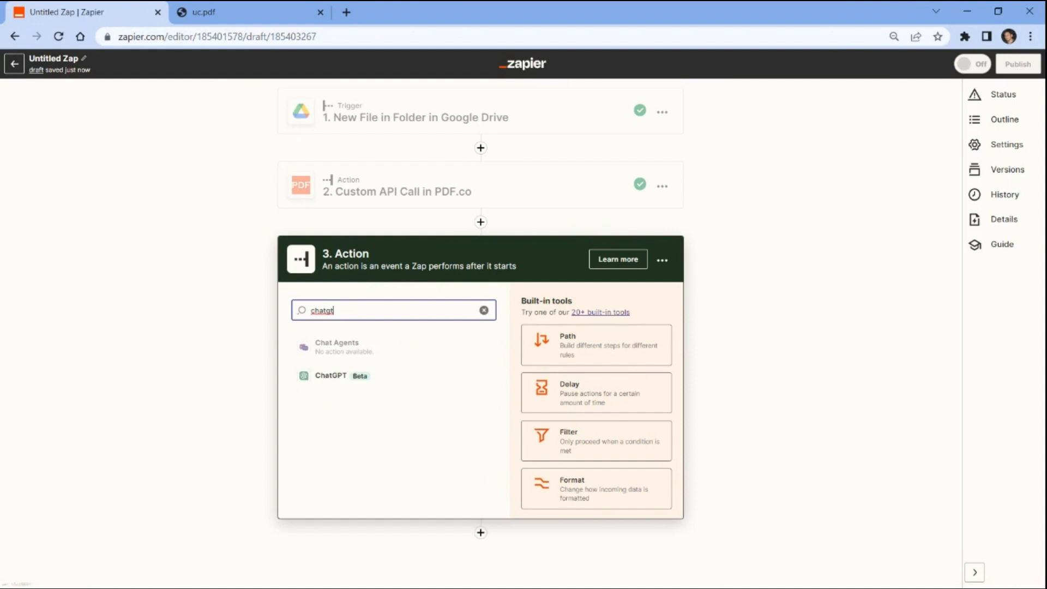
{"action": "left_click", "coordinate": [331, 375]}
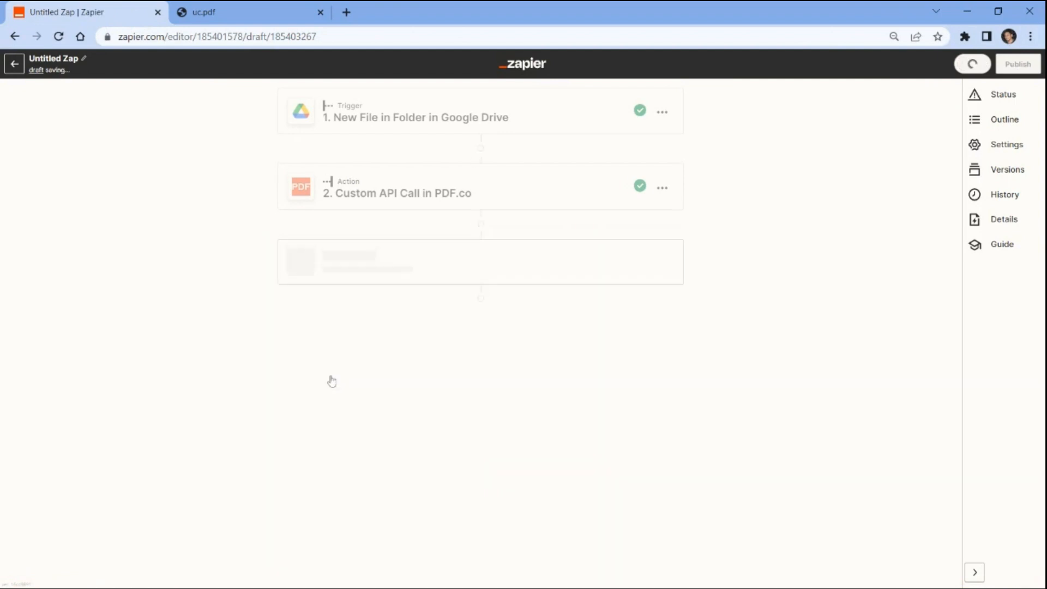
{"action": "left_click", "coordinate": [480, 379]}
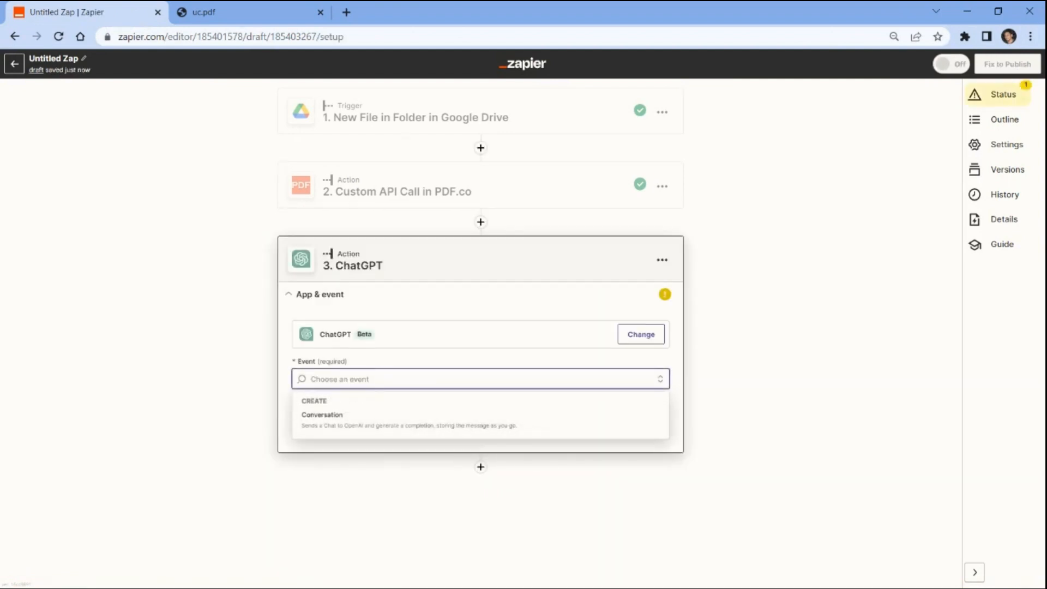
{"action": "left_click", "coordinate": [321, 415]}
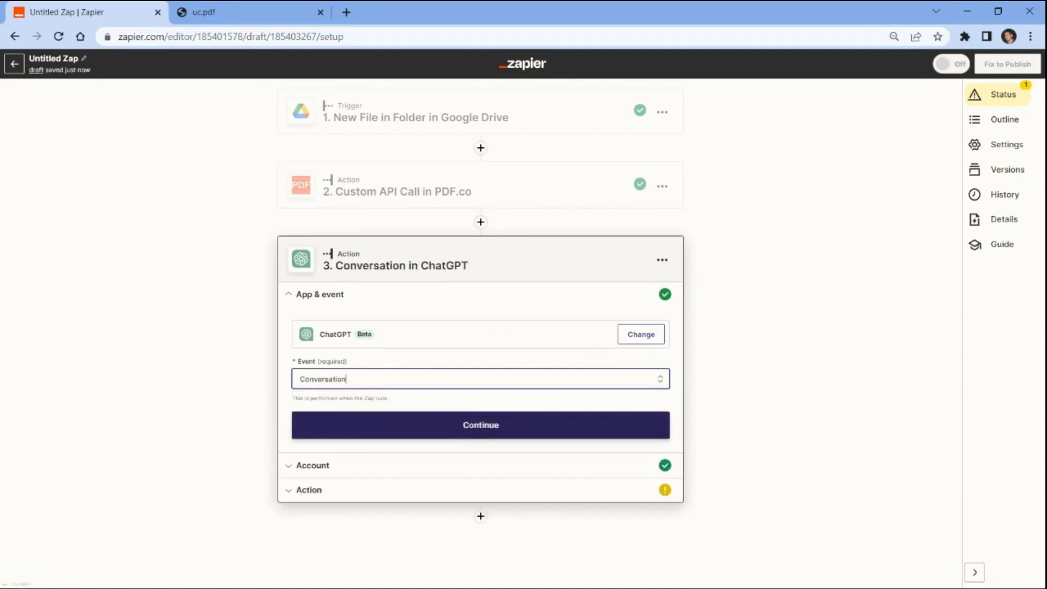
{"action": "left_click", "coordinate": [480, 425]}
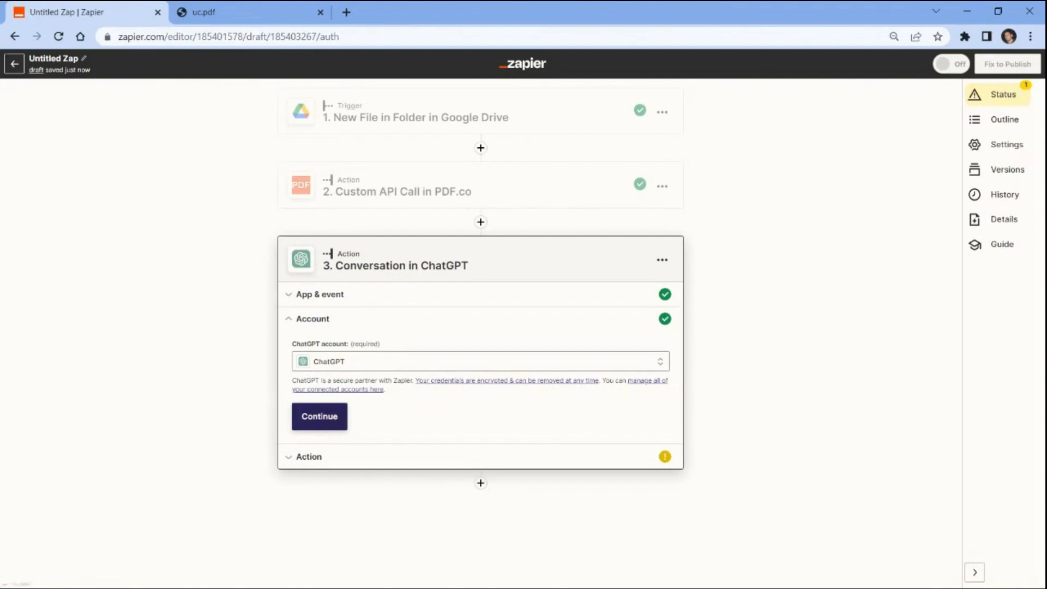
{"action": "left_click", "coordinate": [318, 415]}
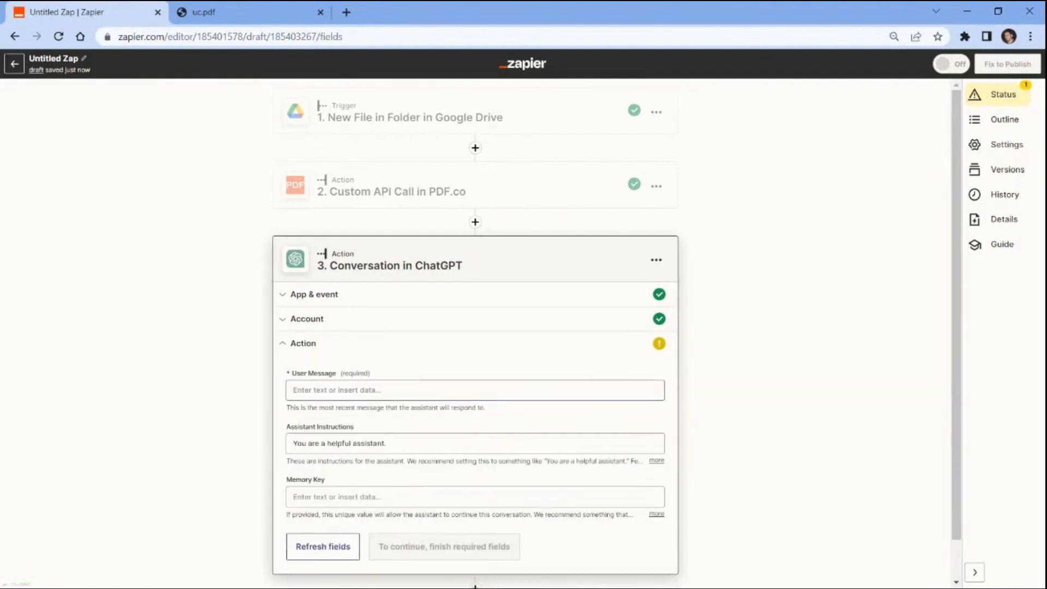
Step: Enter 'Summarize this text:' as the user message followed by the pasted OCR lines
{"action": "left_click", "coordinate": [474, 391]}
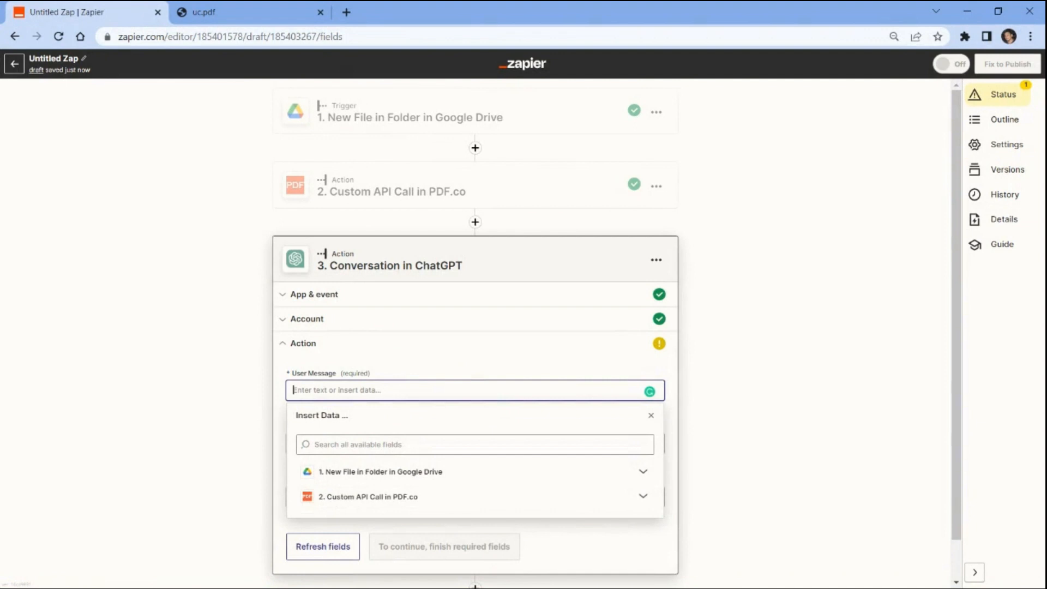
{"action": "type", "text": "Summarize t"}
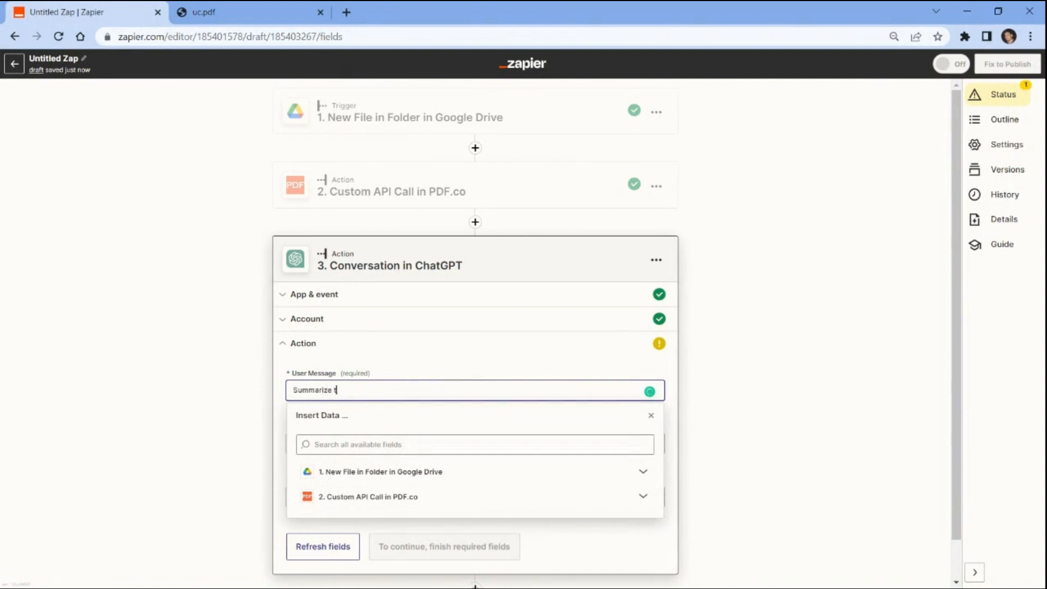
{"action": "type", "text": "his text"}
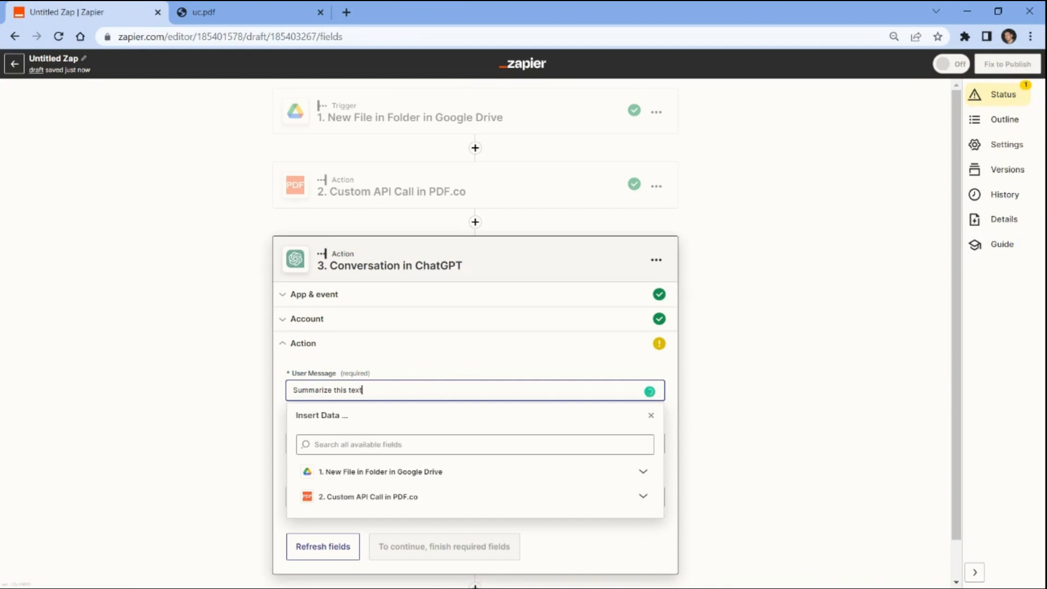
{"action": "key", "text": "enter"}
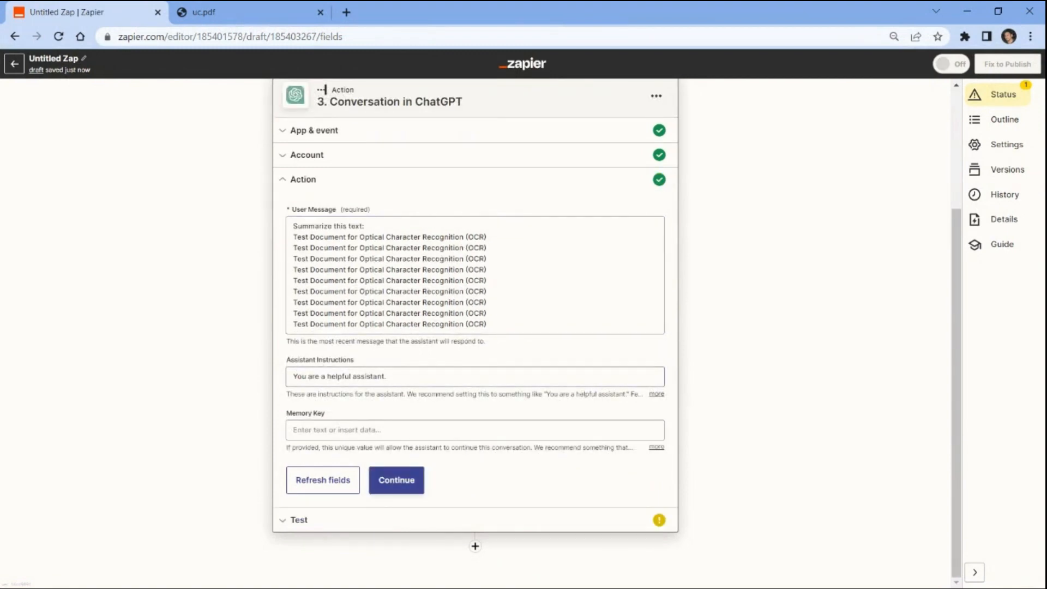
Step: Set the memory key to Summarize
{"action": "left_click", "coordinate": [472, 377]}
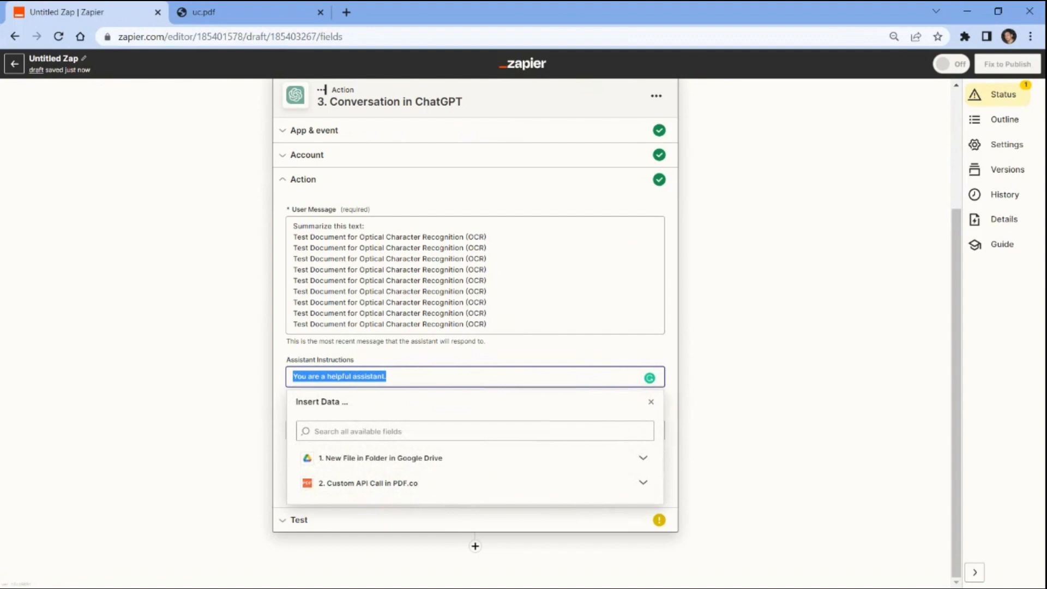
{"action": "left_click", "coordinate": [651, 402]}
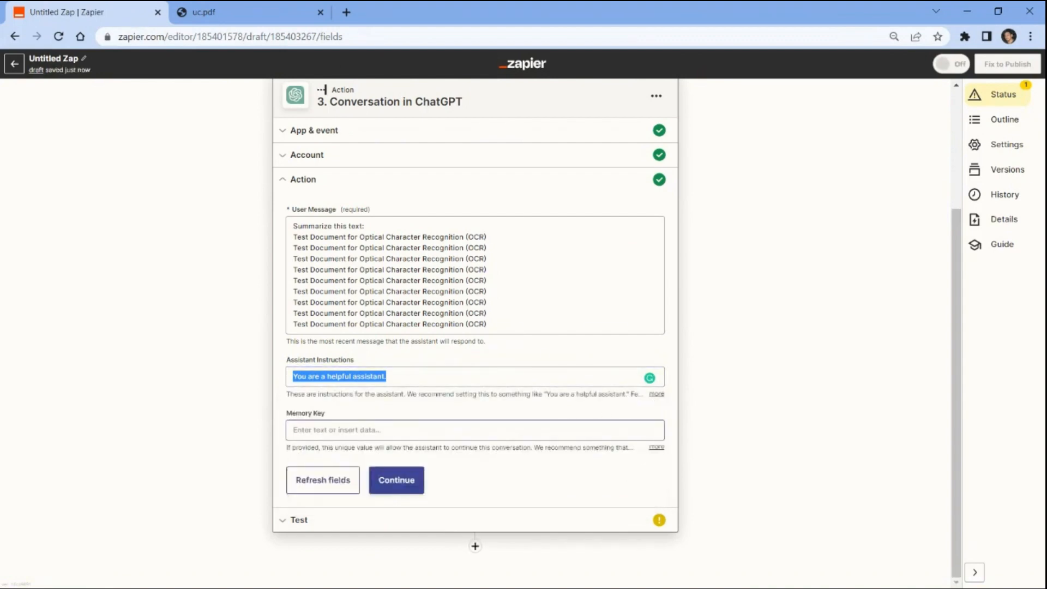
{"action": "type", "text": "Summarize"}
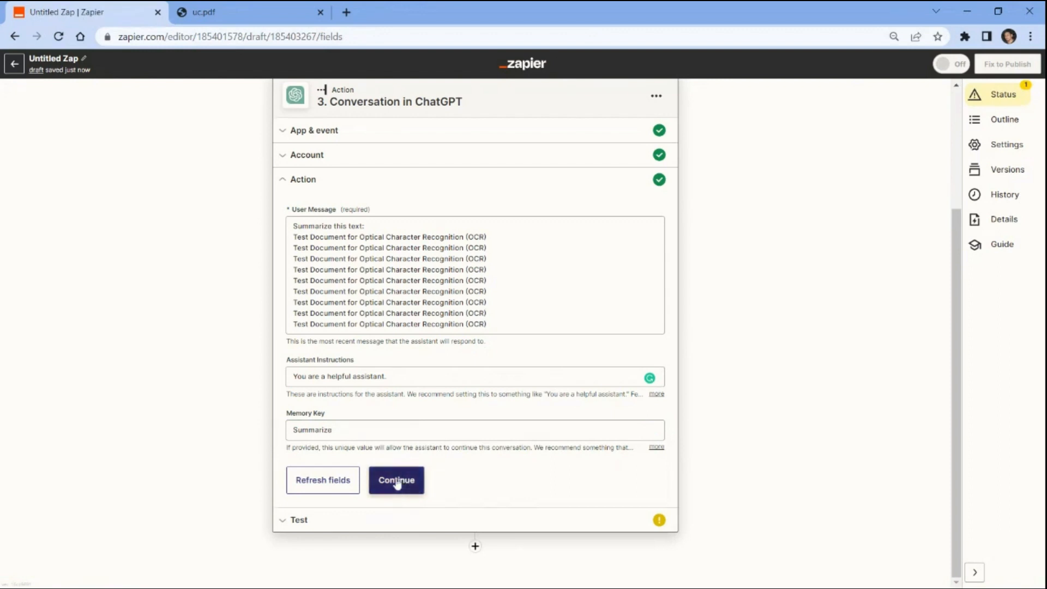
Step: Run the ChatGPT step test, returning a summary of the repeated OCR phrase
{"action": "left_click", "coordinate": [396, 480]}
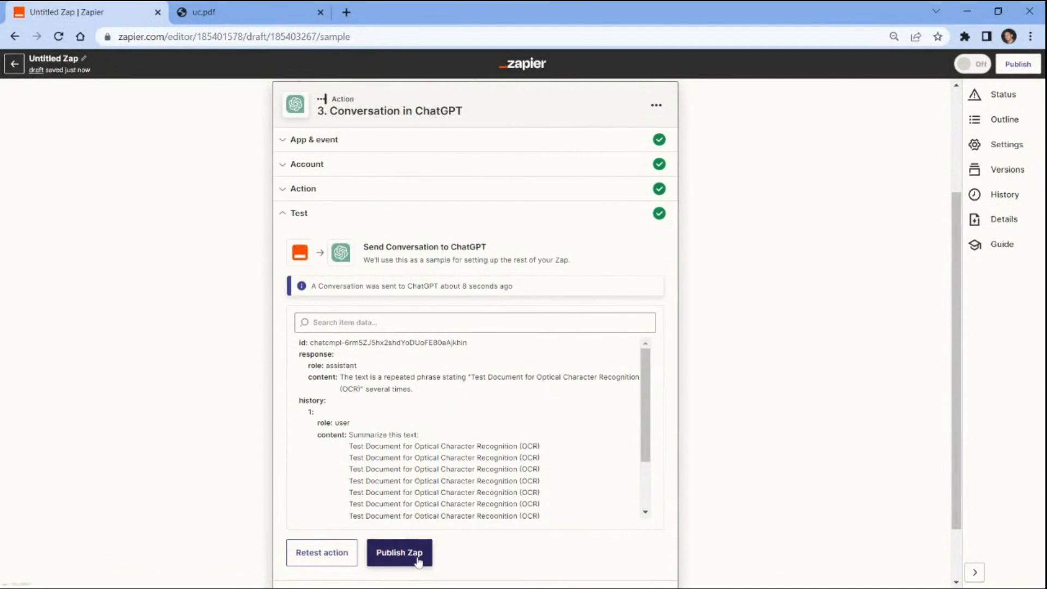
{"action": "mouse_move", "coordinate": [418, 564]}
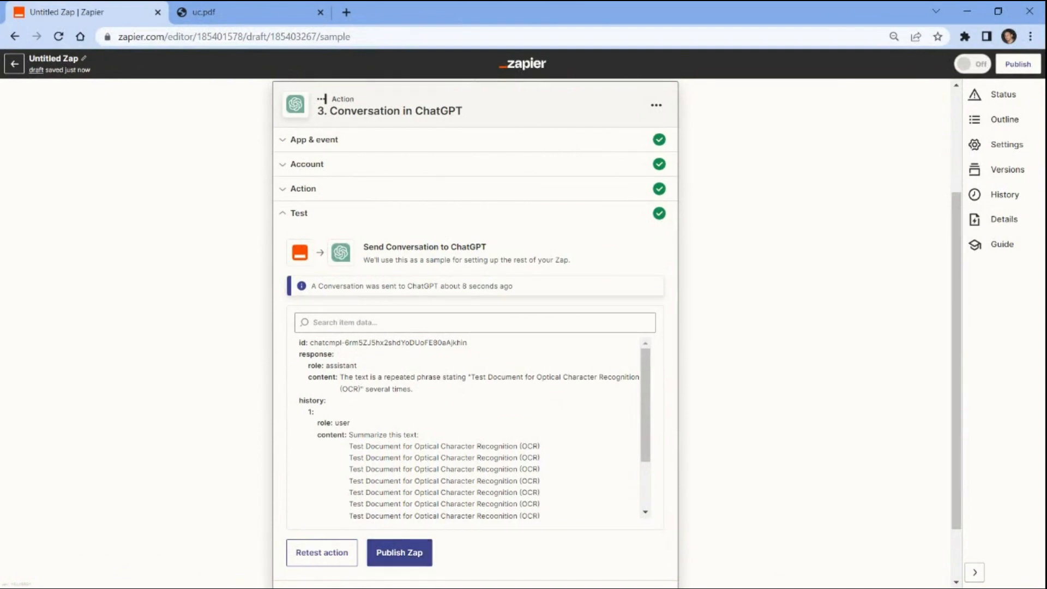
Step: Browse down the PDF.co Tutorials search results page
{"action": "left_click_drag", "start_coordinate": [340, 376], "coordinate": [412, 389]}
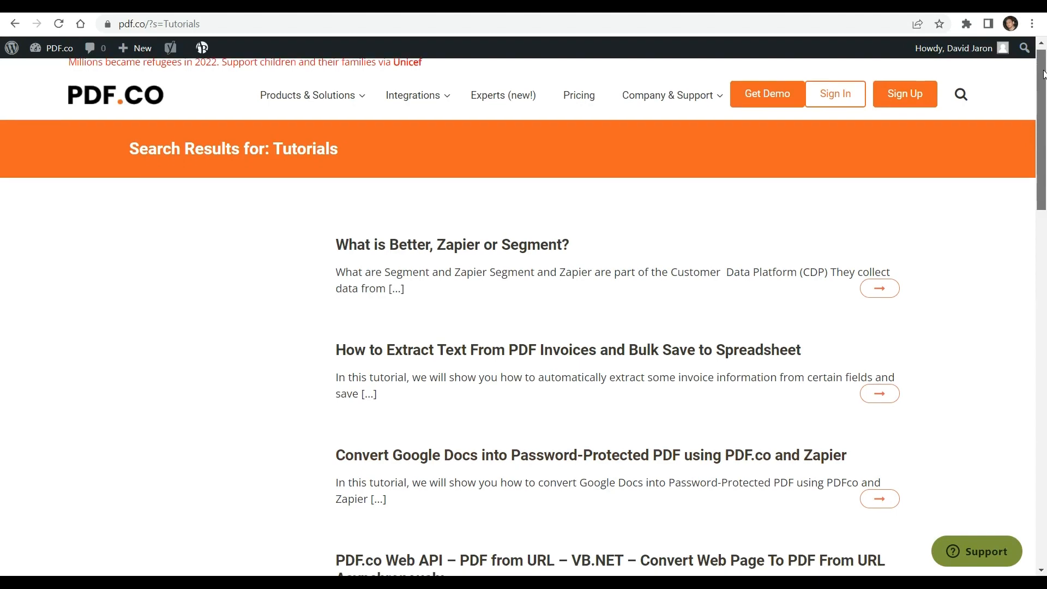
{"action": "scroll", "scroll_direction": "down", "scroll_amount": 3}
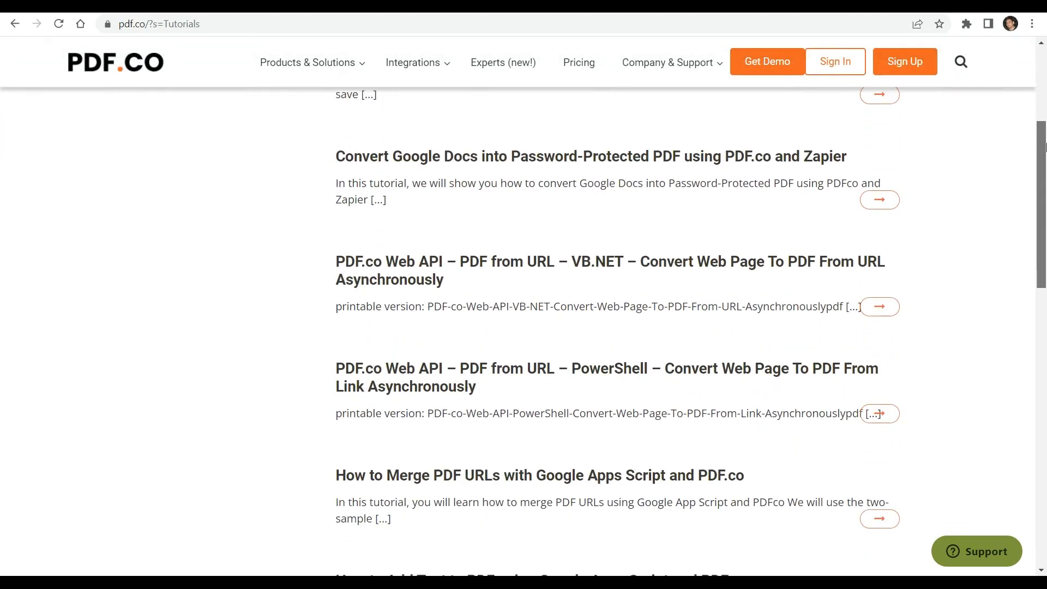
{"action": "scroll", "scroll_direction": "down", "scroll_amount": 3}
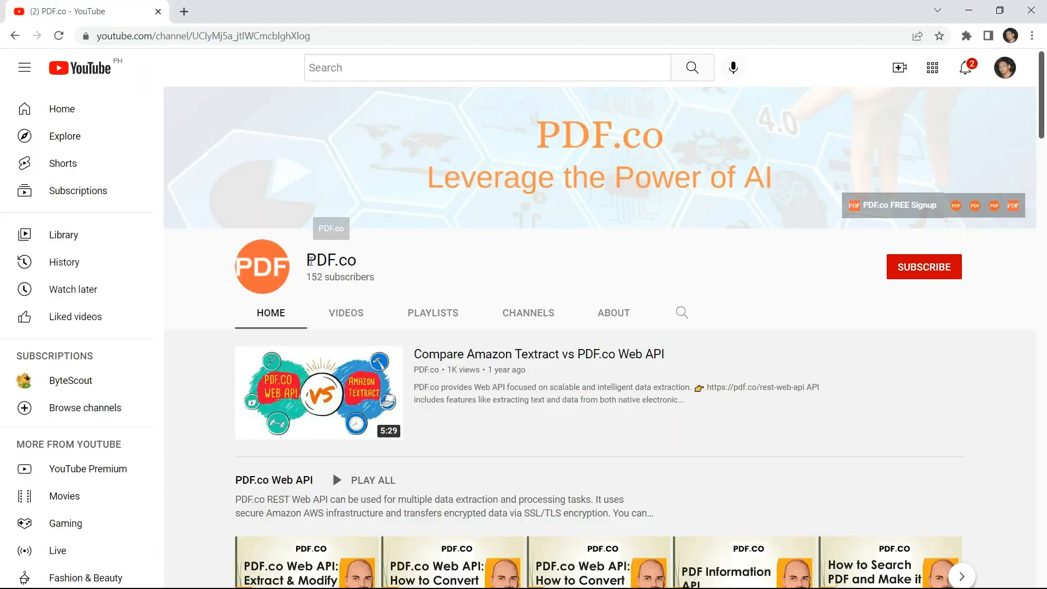
Step: Find the PDF.co YouTube channel, subscribe to it, and bring up its notification bell options
{"action": "type", "text": "pdf.co"}
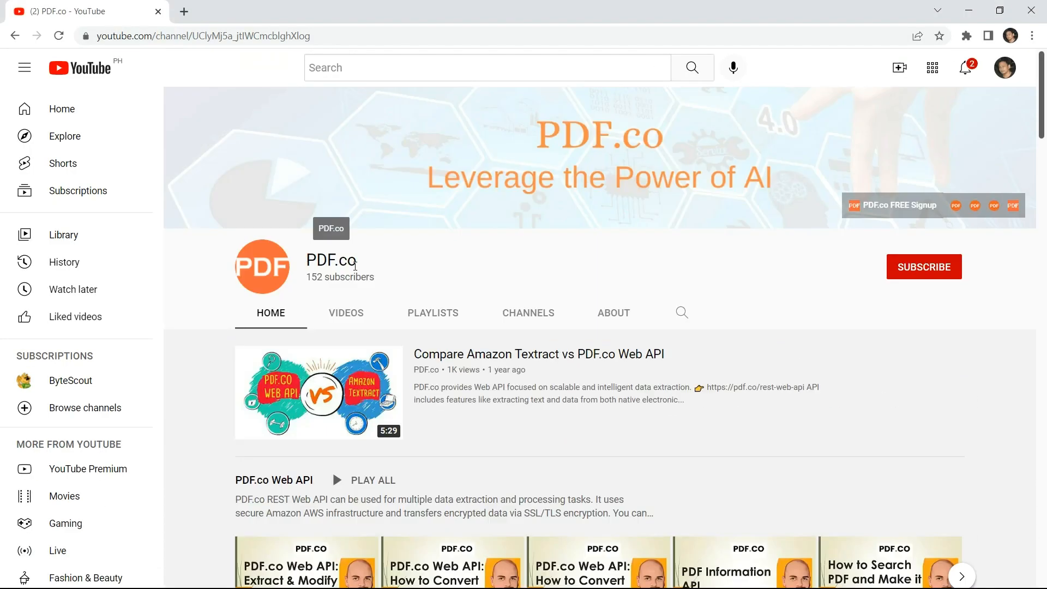
{"action": "left_click", "coordinate": [924, 266]}
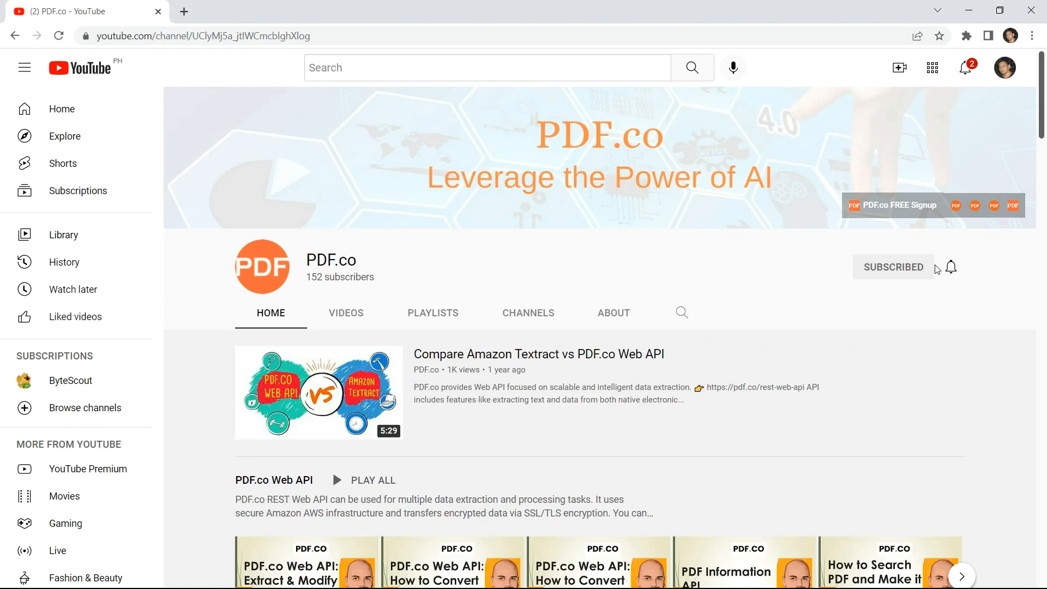
{"action": "left_click", "coordinate": [951, 267]}
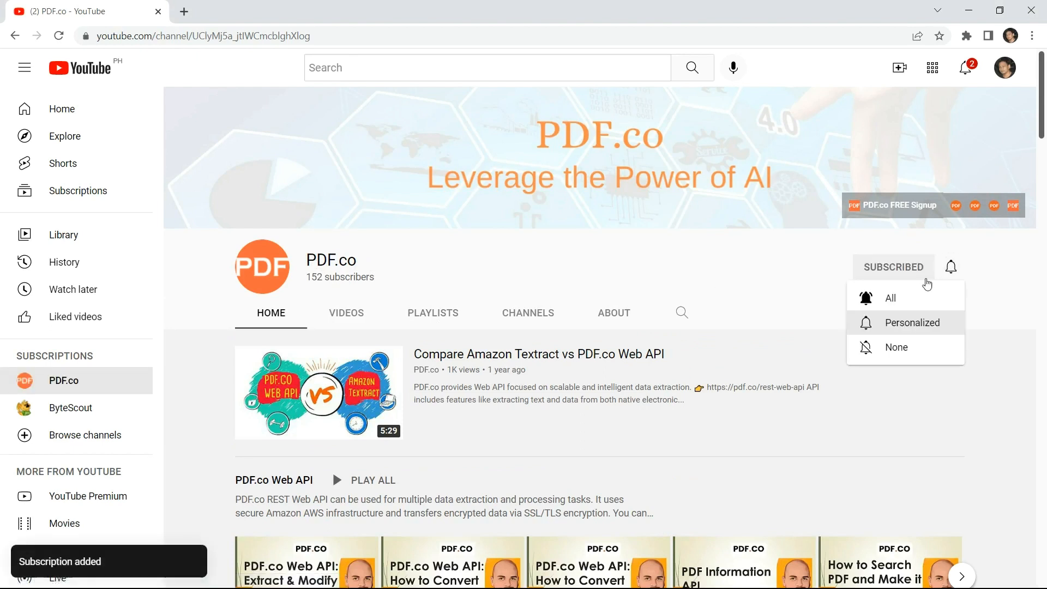